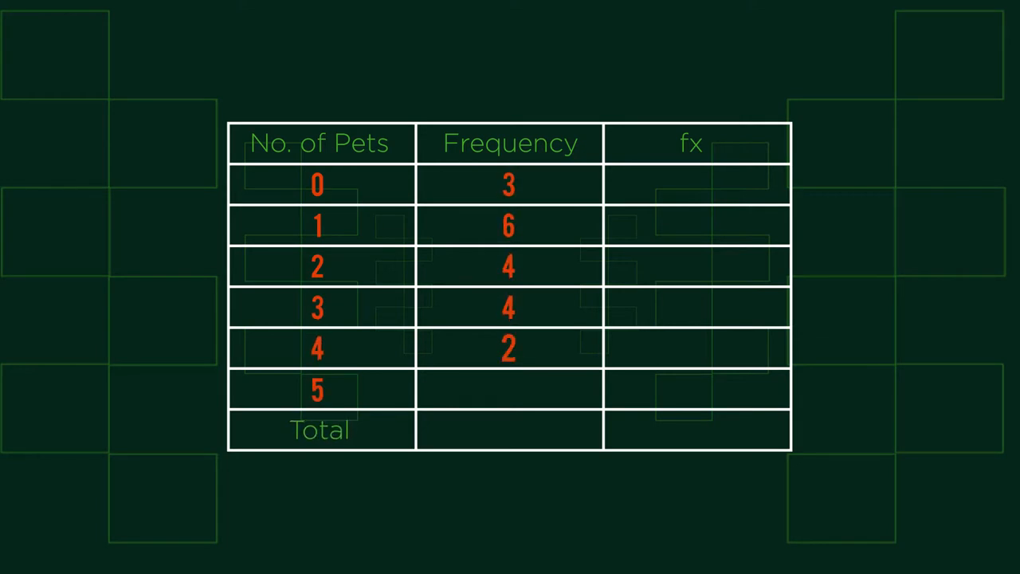
type("1")
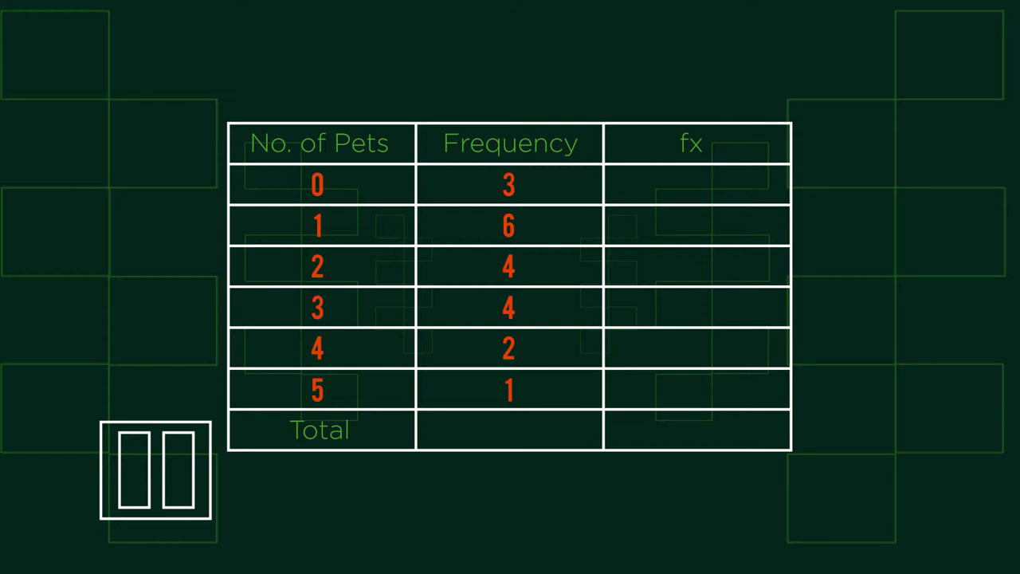
left_click(156, 470)
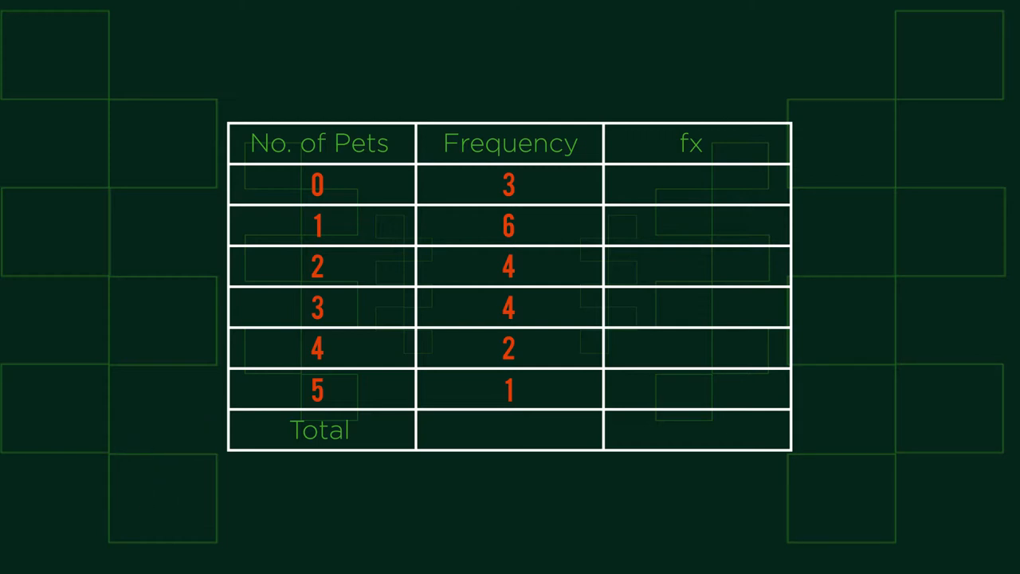